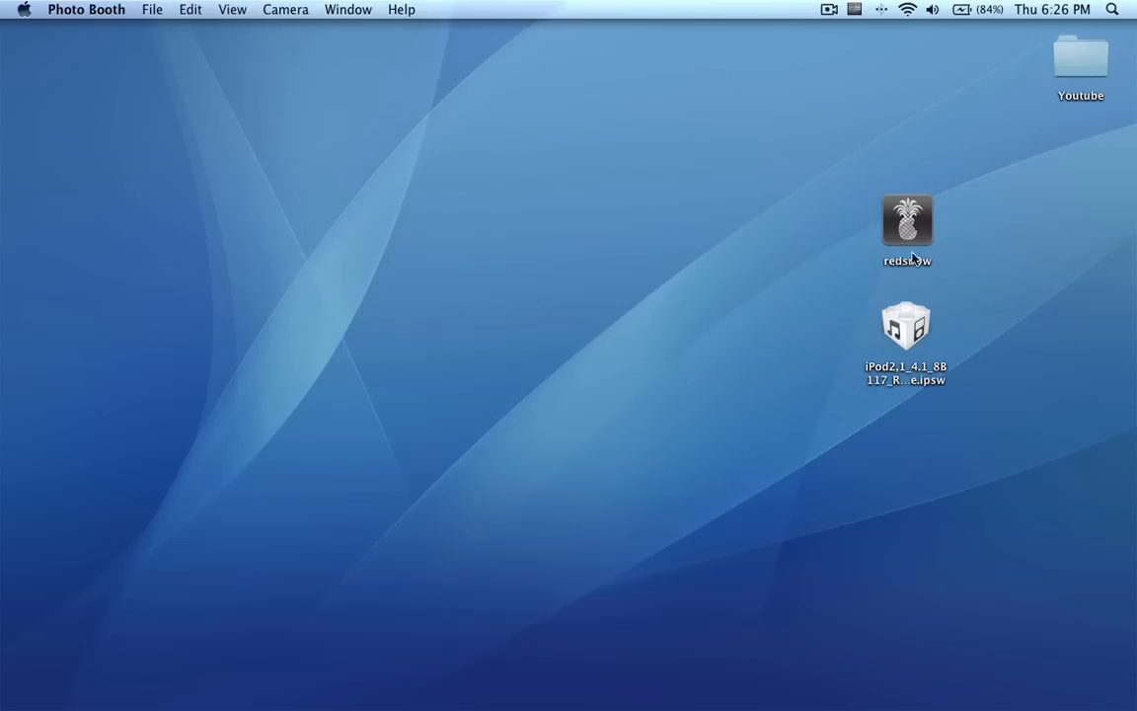
- Launch redsn0w and load the iPod touch 4.1 IPSW firmware file from the desktop
double_click(906, 222)
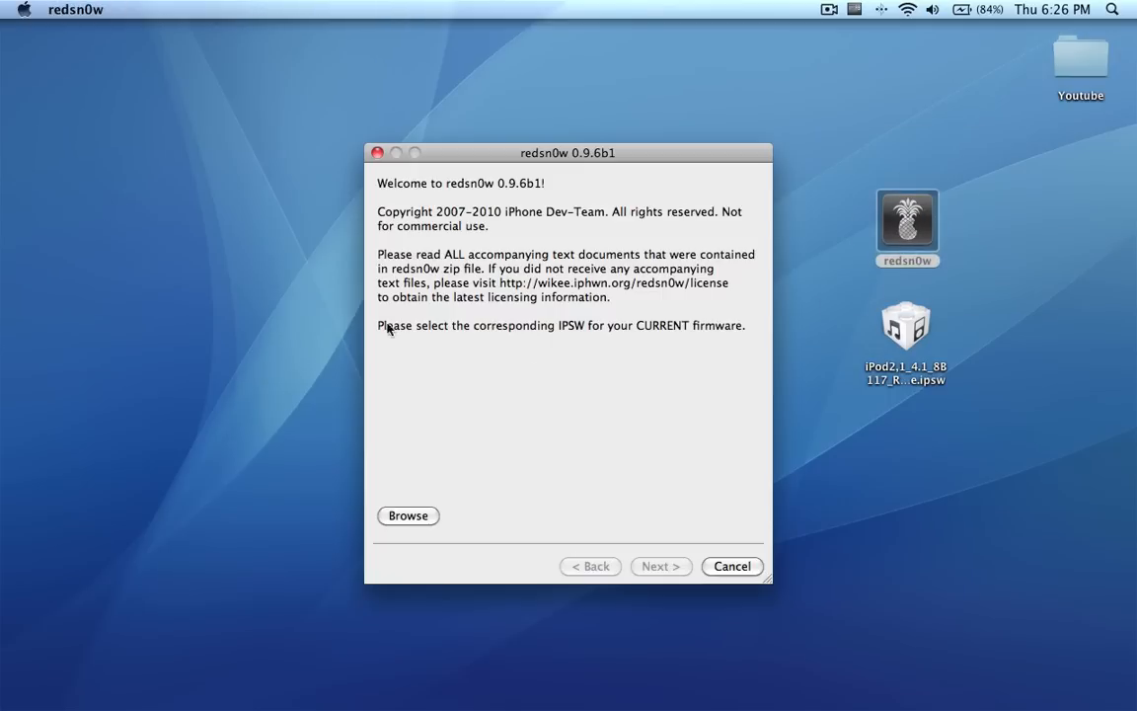
left_click(904, 324)
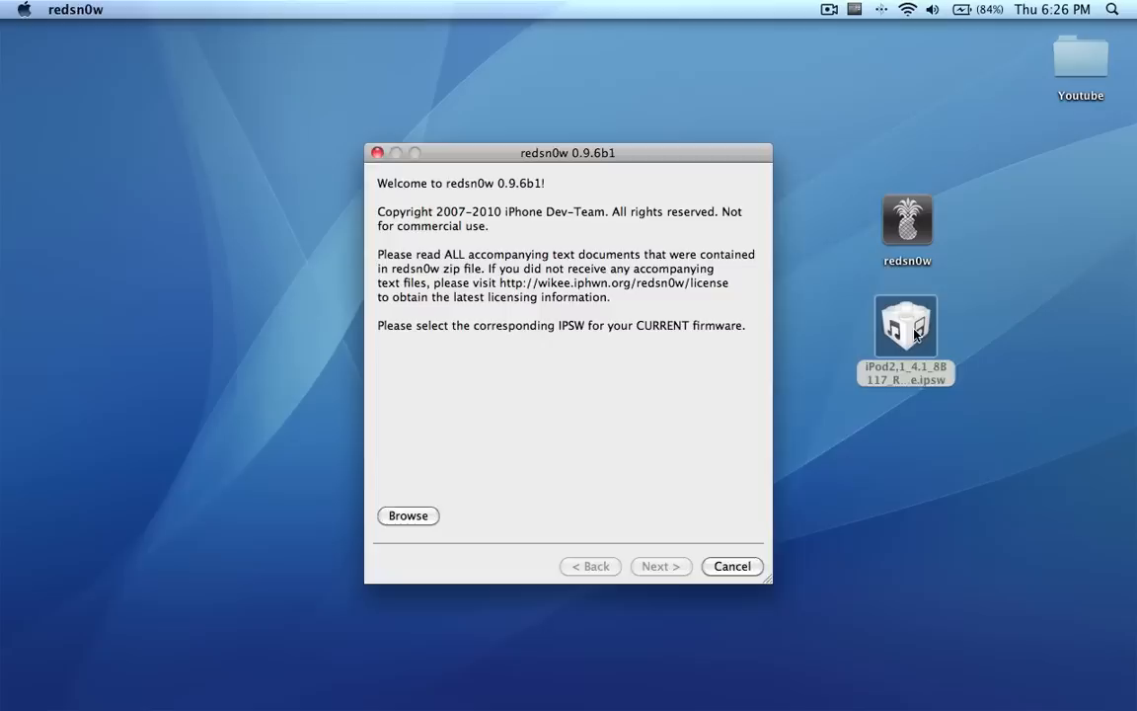
left_click(904, 323)
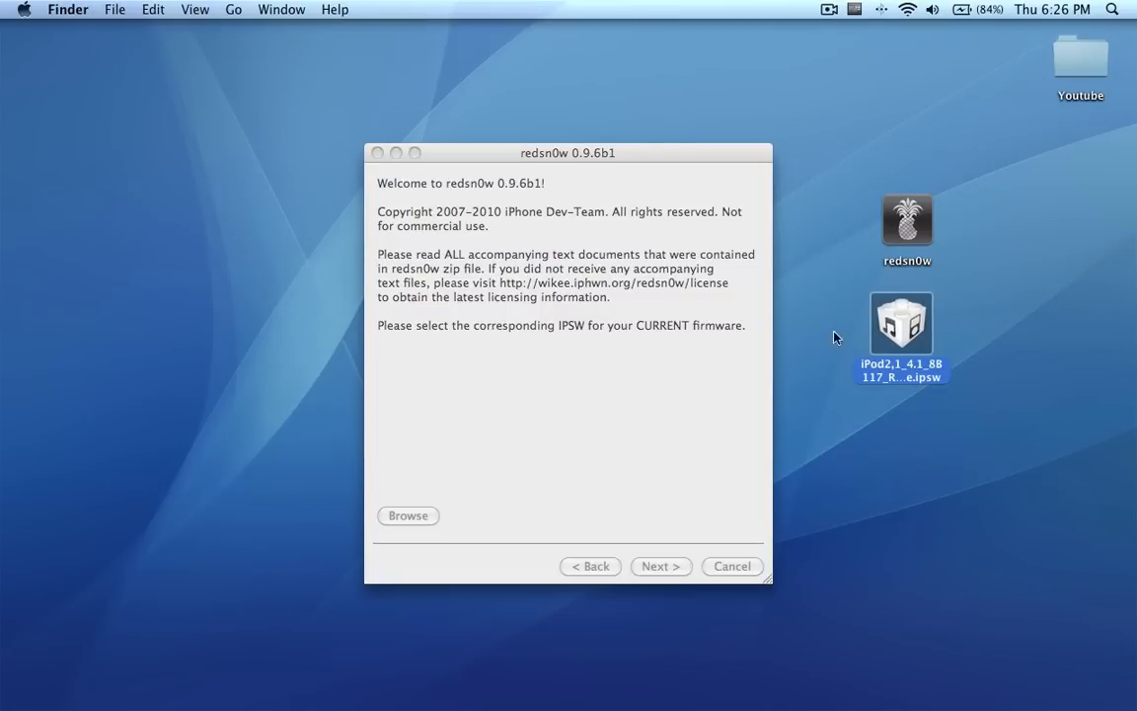
left_click(407, 516)
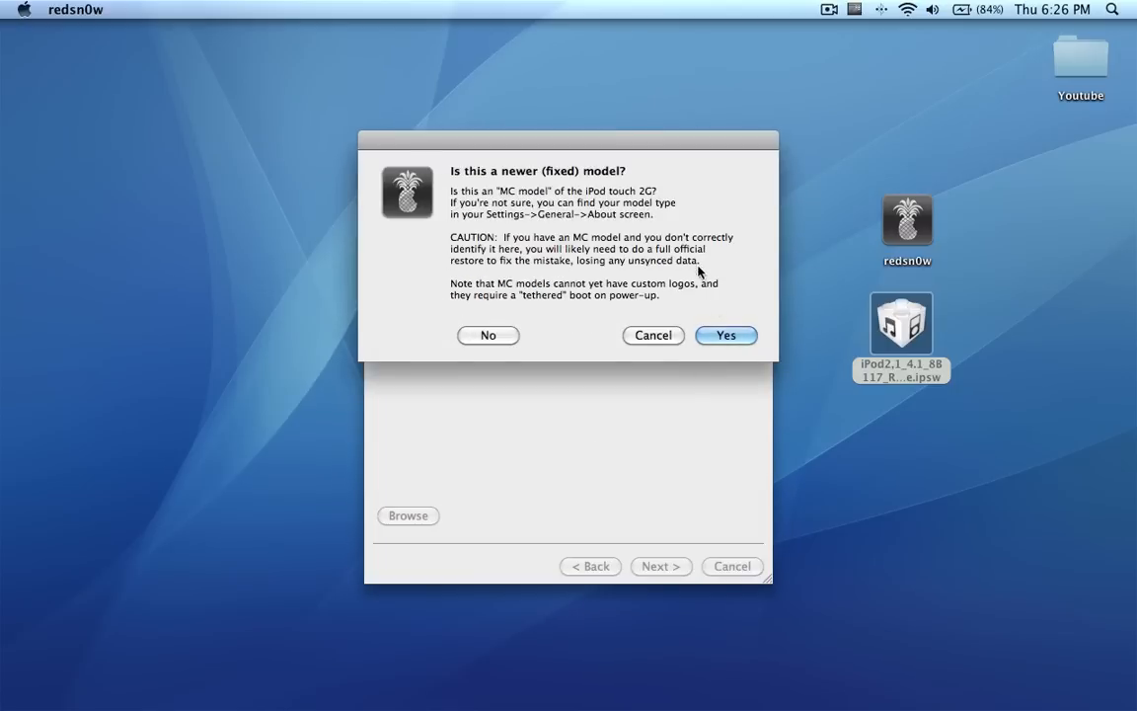
- Confirm the iPod is an MC model and continue to the jailbreak options
left_click(725, 336)
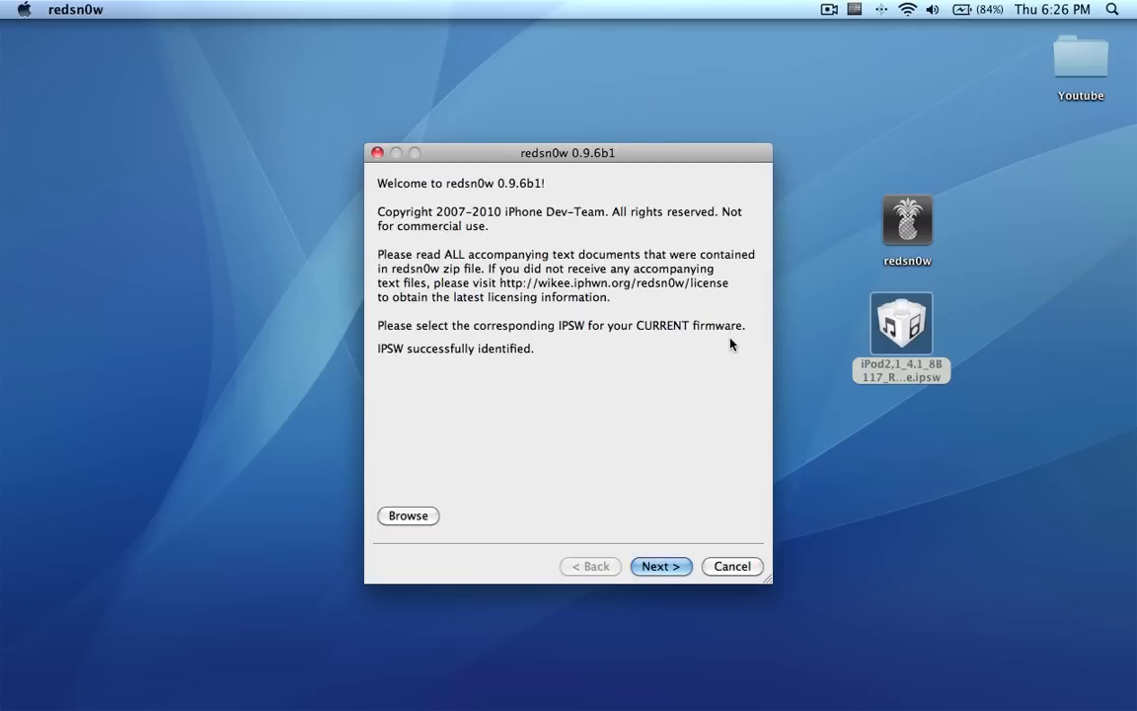
left_click(660, 565)
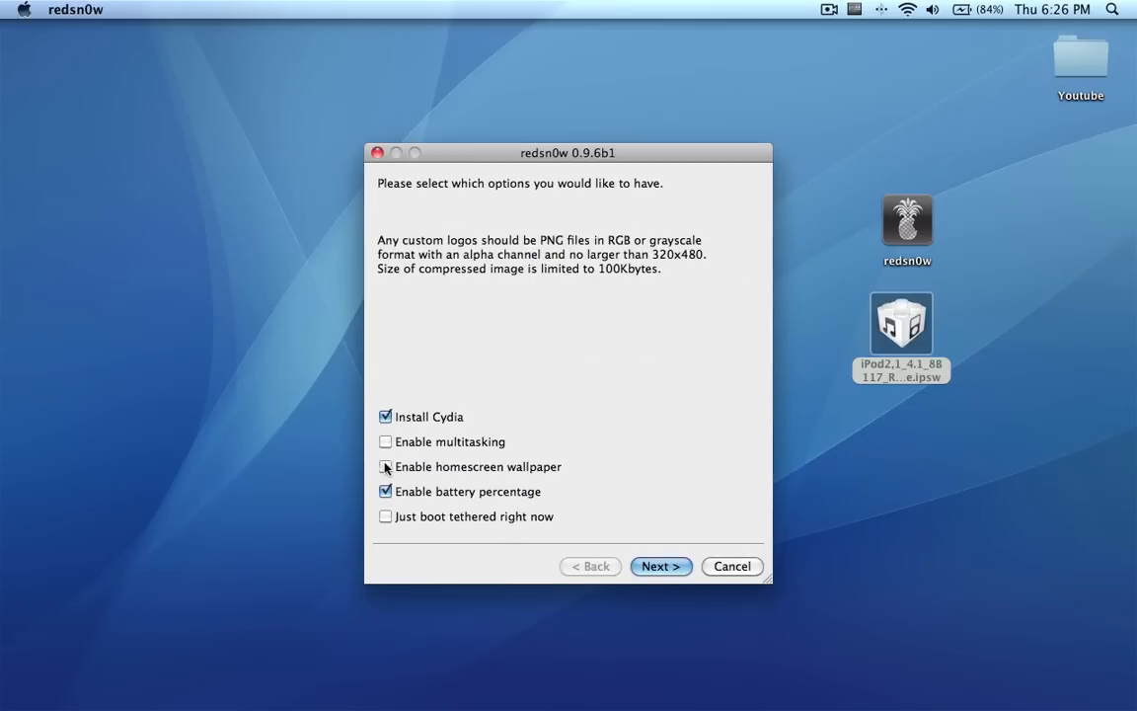
- Enable homescreen wallpaper alongside Install Cydia and battery percentage, then continue
left_click(385, 466)
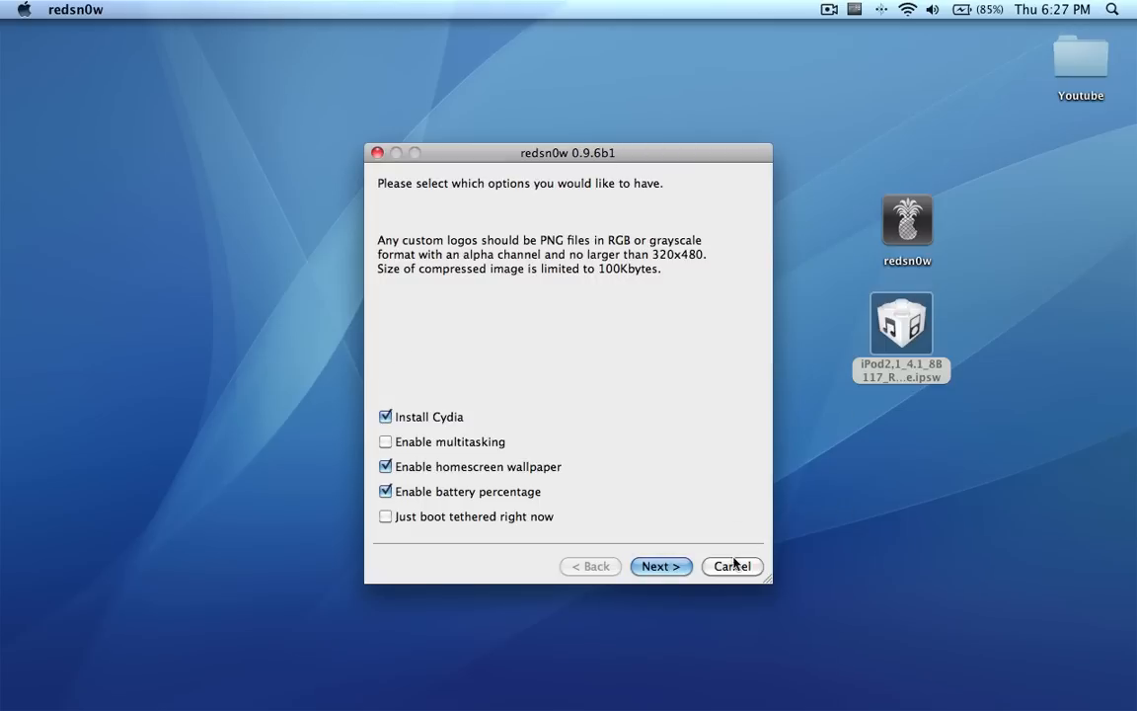
left_click(659, 565)
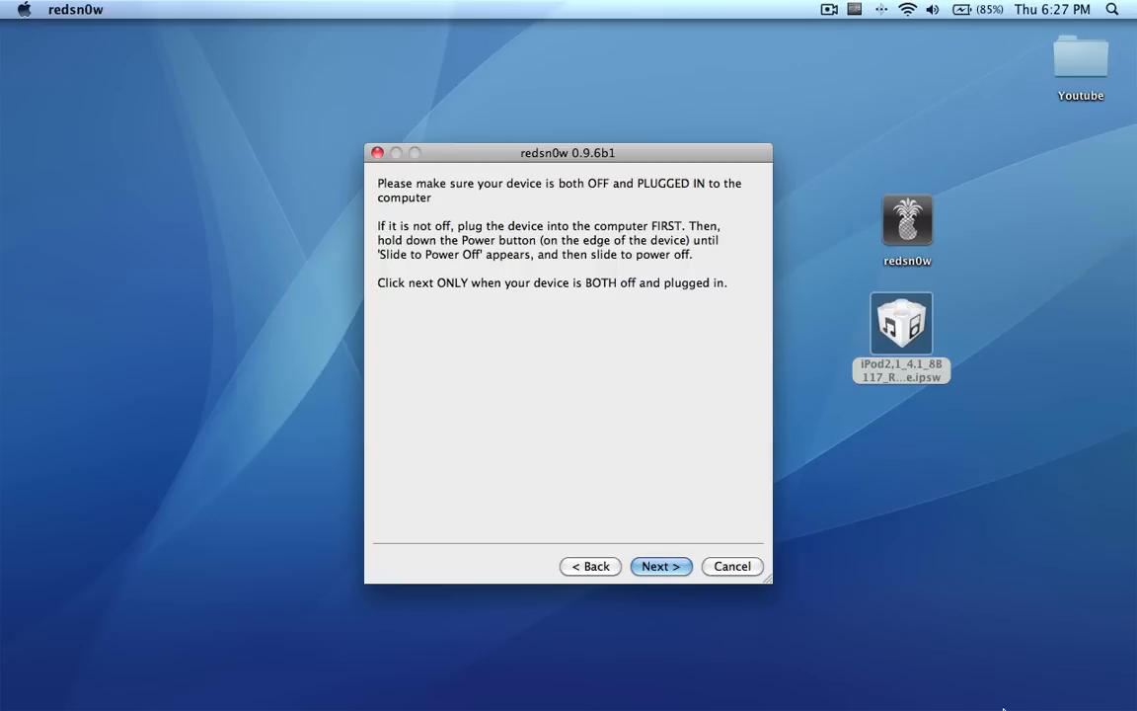
mouse_move(990, 675)
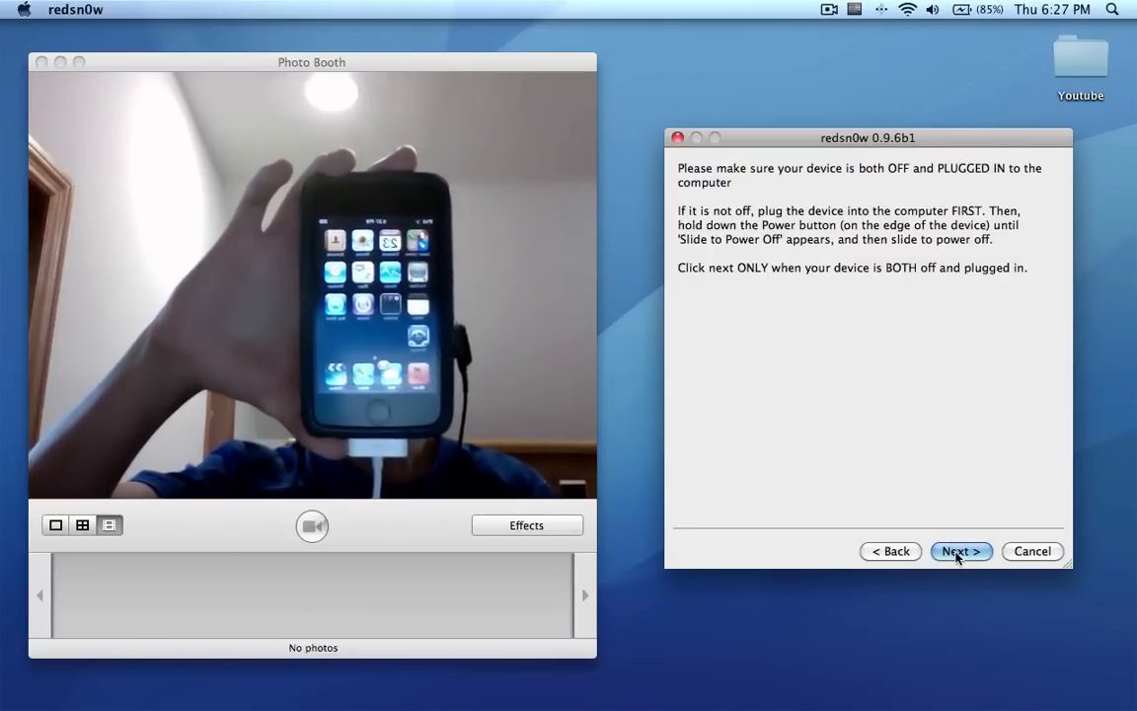
- Acknowledge that the iPod is powered off and plugged in, moving to DFU instructions
left_click(959, 550)
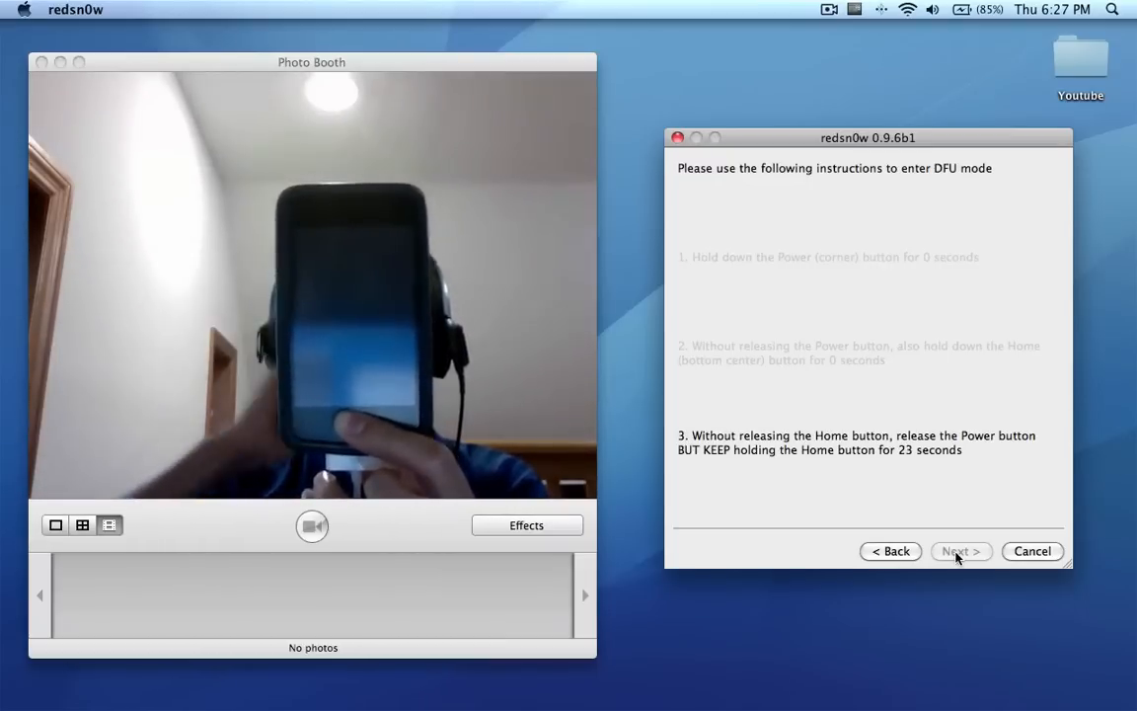
- Advance redsn0w's timed DFU steps while holding the iPod's Power and Home buttons
left_click(960, 551)
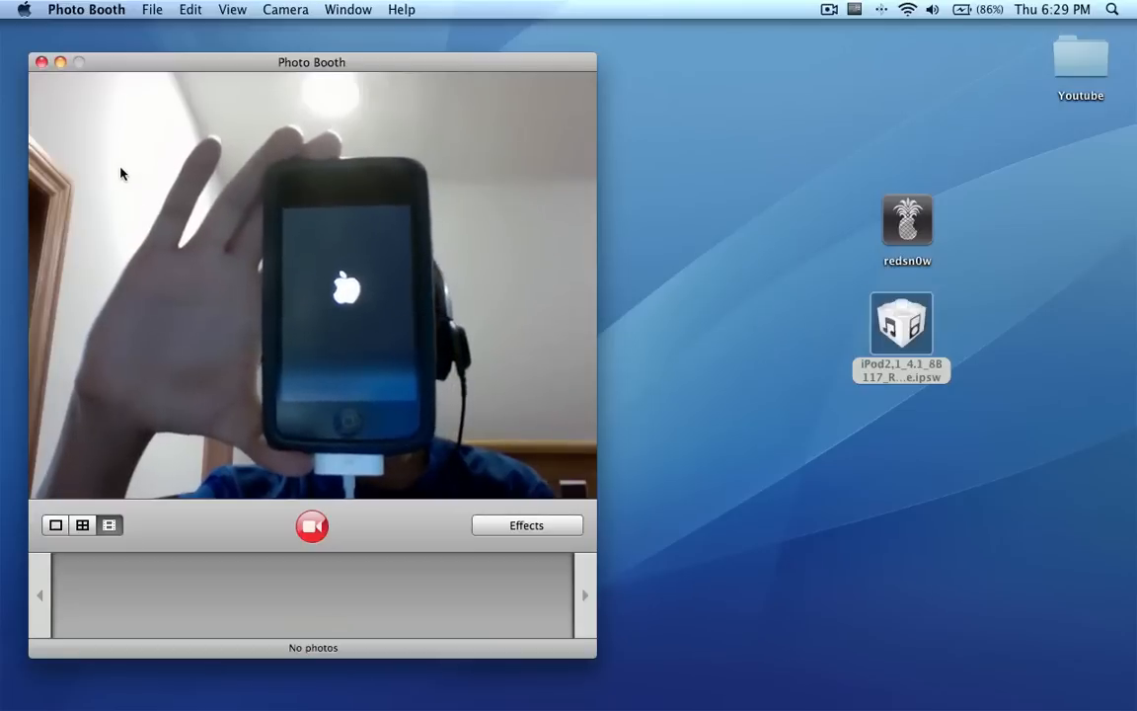
- Close Photo Booth after the iPod restarts to the Apple logo, returning to the desktop
left_click(44, 61)
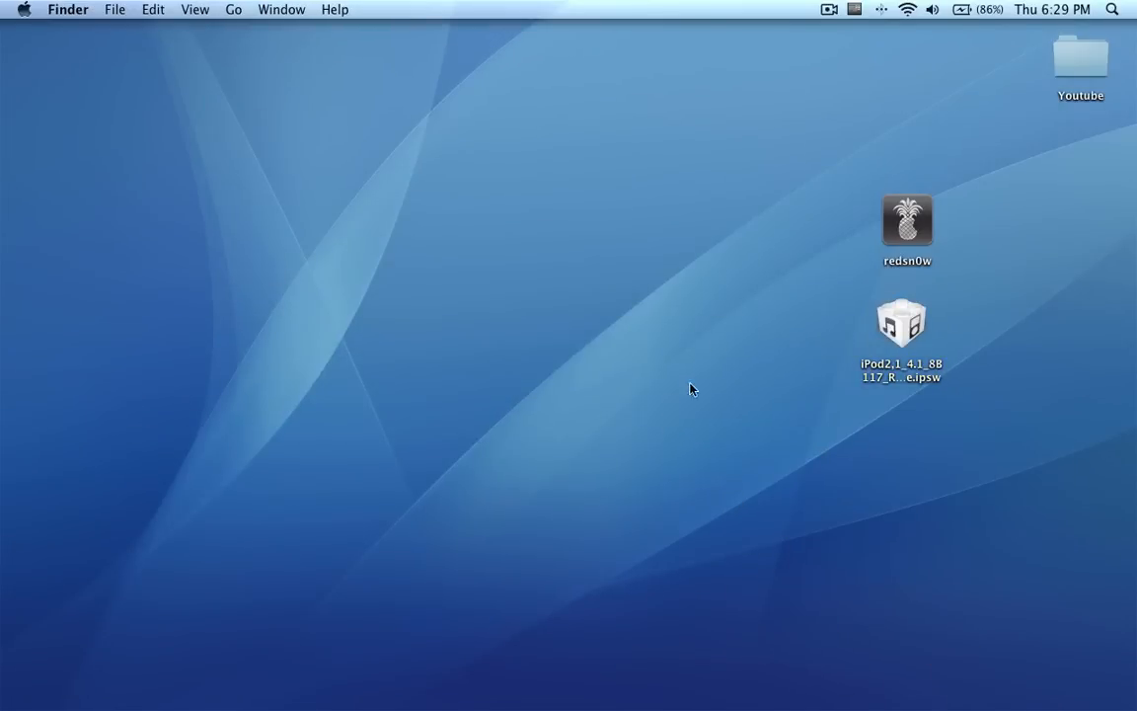
mouse_move(735, 452)
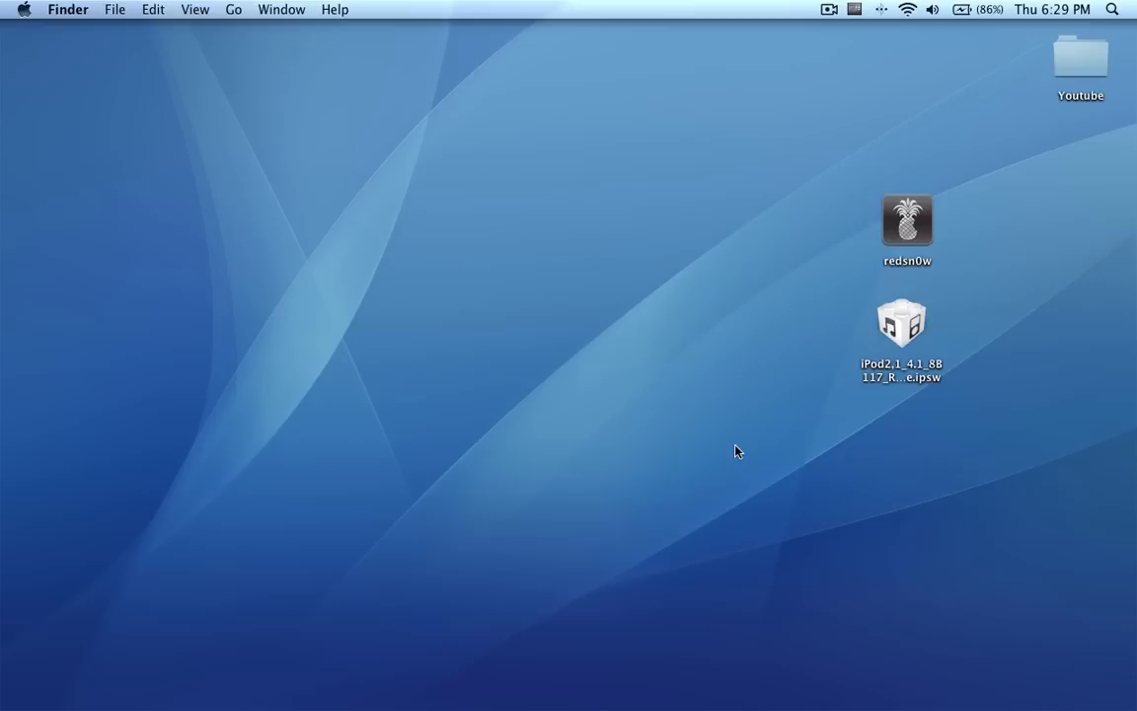
mouse_move(696, 553)
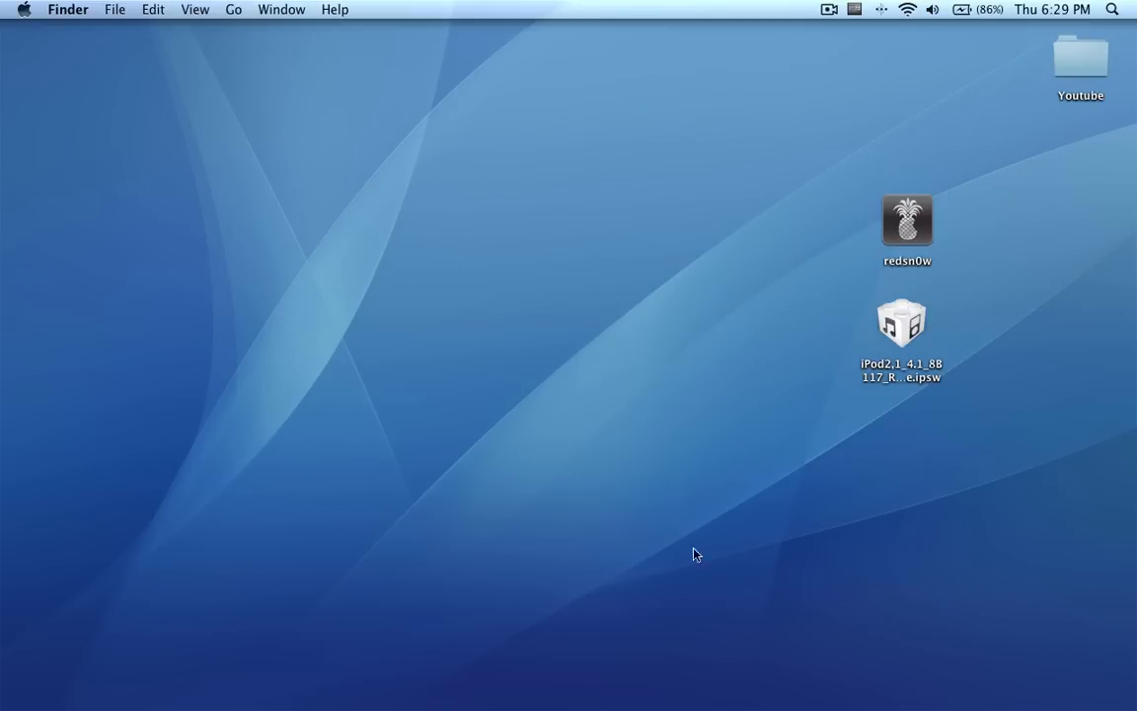
mouse_move(662, 377)
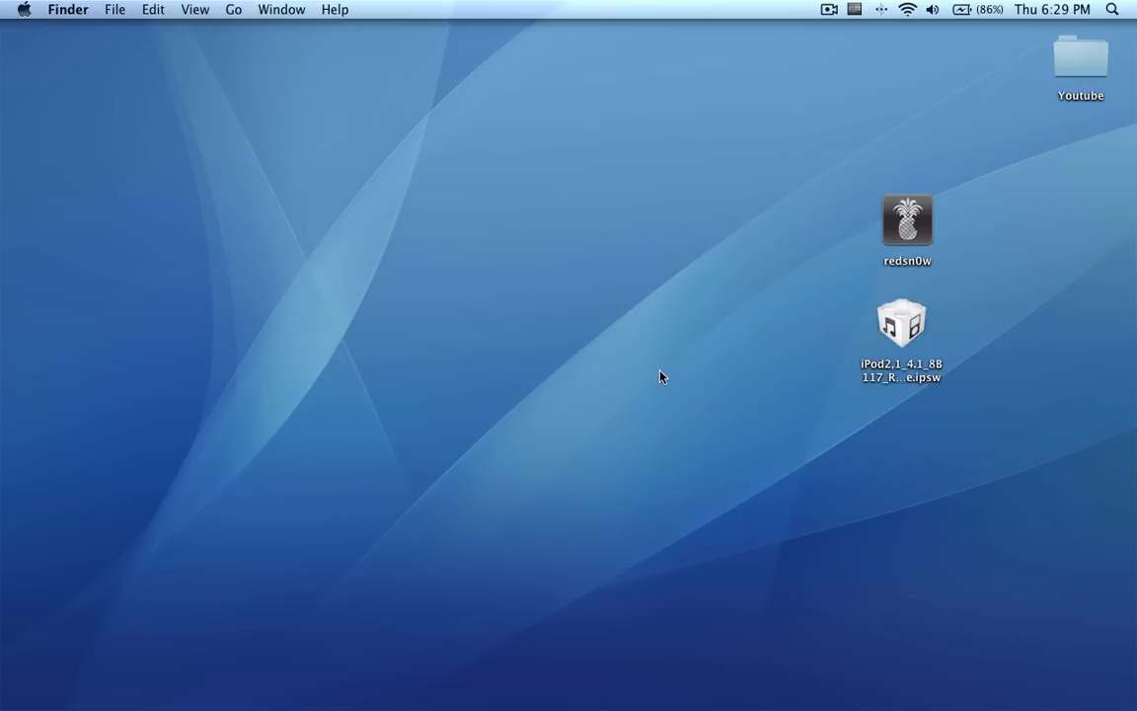